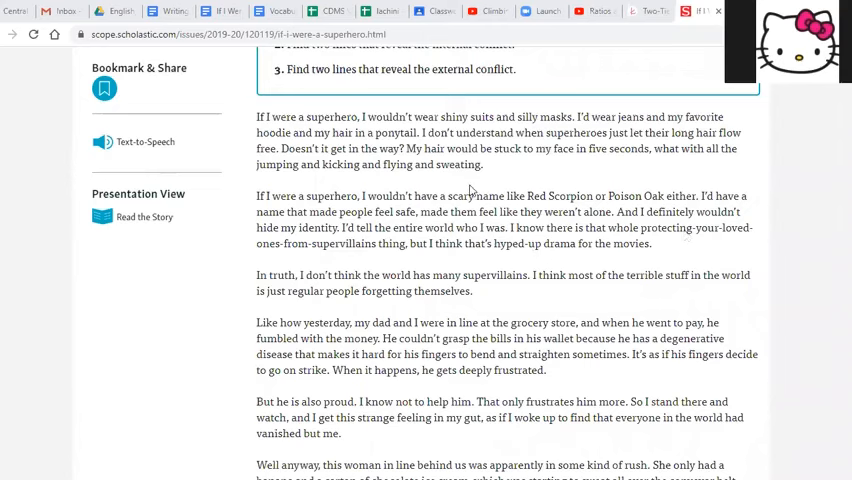
pyautogui.moveTo(480, 182)
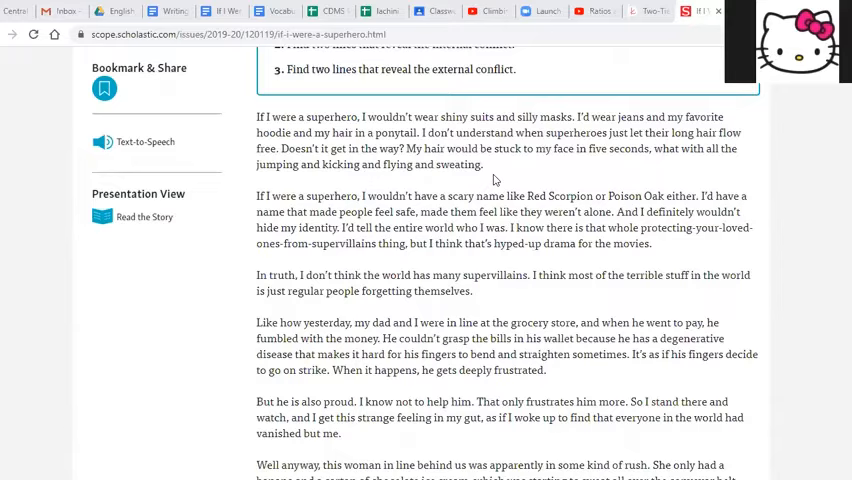
pyautogui.moveTo(490, 178)
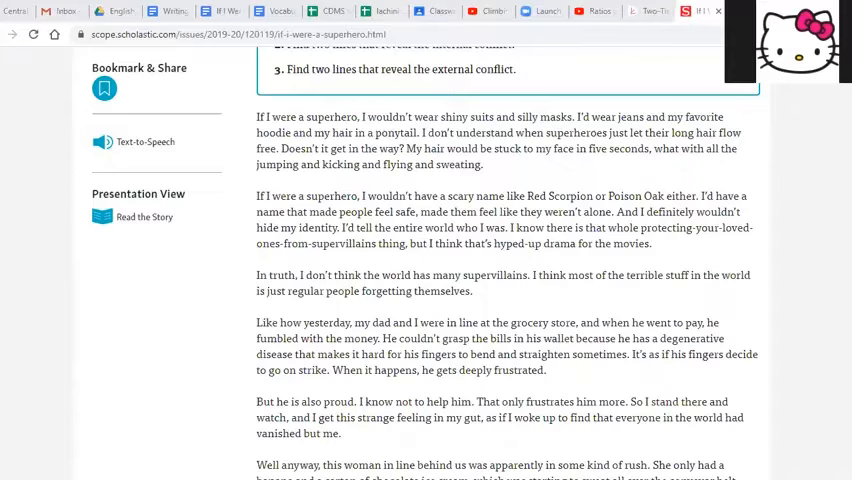
# - Scroll the Scope story down to the grocery store paragraphs about the hurried woman in line
pyautogui.scroll(-3)
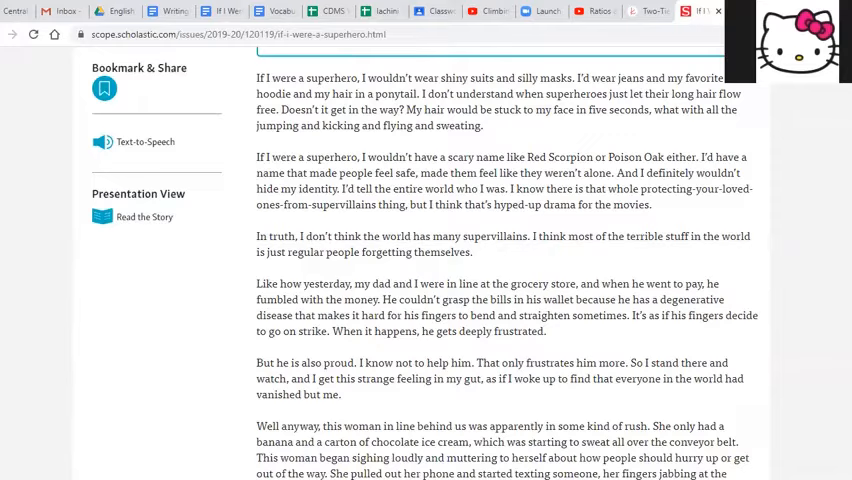
# - Scroll to the woman's outburst in line and the narrator's wish to zap her with superpowers
pyautogui.scroll(-3)
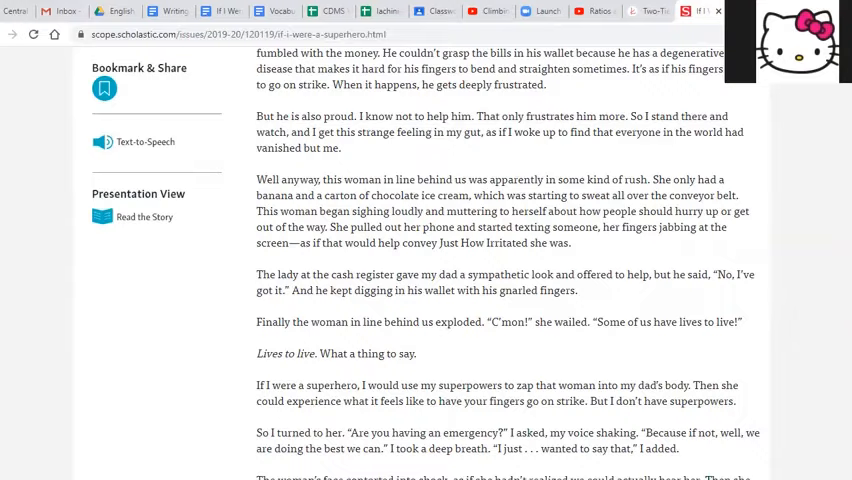
# - Scroll to the story's ending where the narrator confronts the woman and she smiles back
pyautogui.scroll(-3)
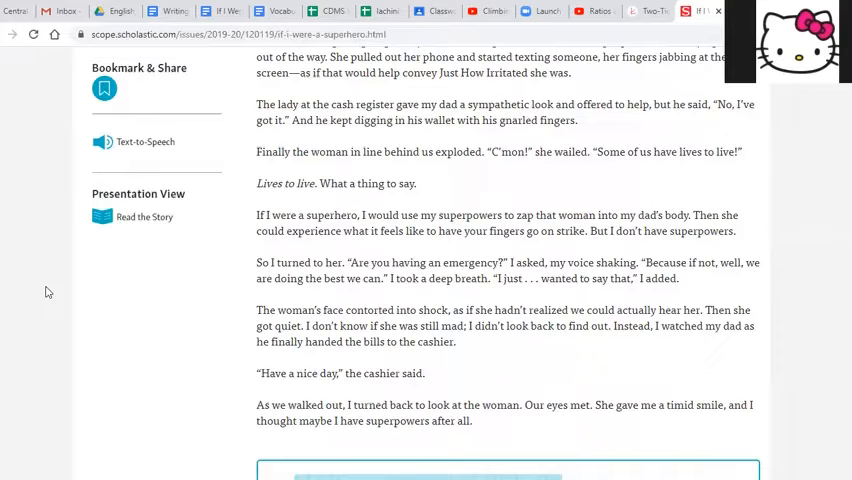
pyautogui.scroll(3)
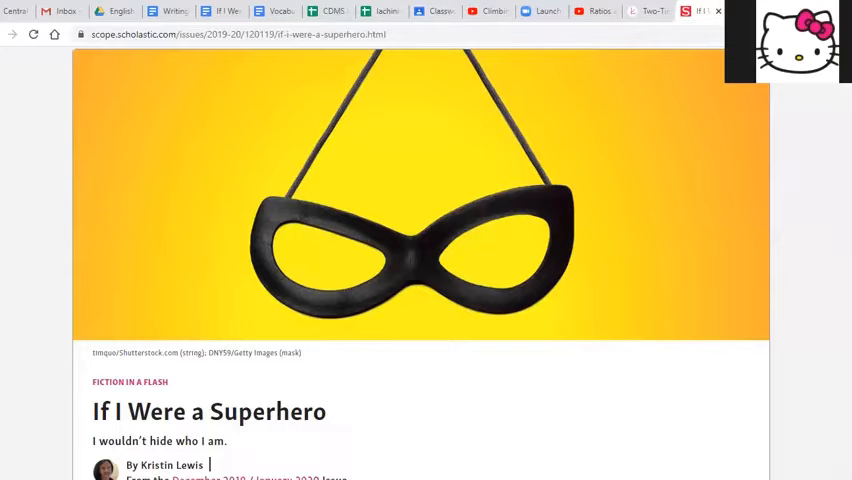
# - Scroll back through the story to the grocery-line outburst and the highlighted line "Lives to live."
pyautogui.scroll(-3)
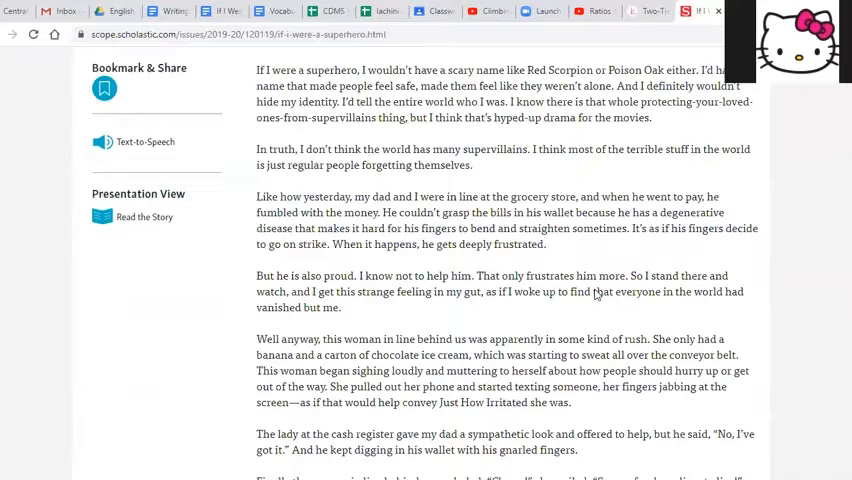
pyautogui.scroll(-3)
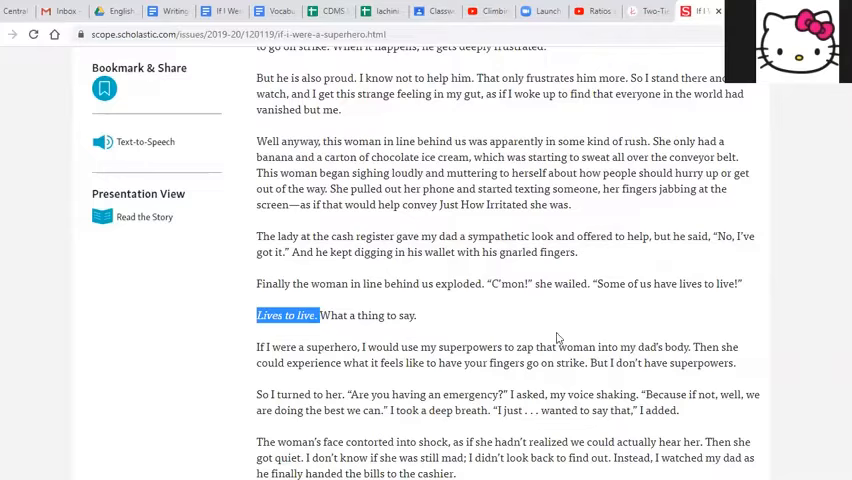
pyautogui.moveTo(504, 308)
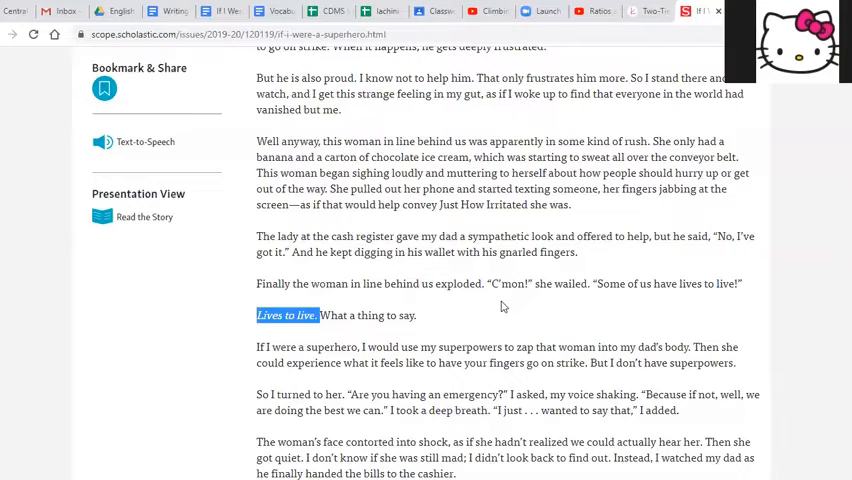
# - Switch to the 'If I Were a Superhero Questions' Google Doc on internal and external conflicts
pyautogui.click(352, 12)
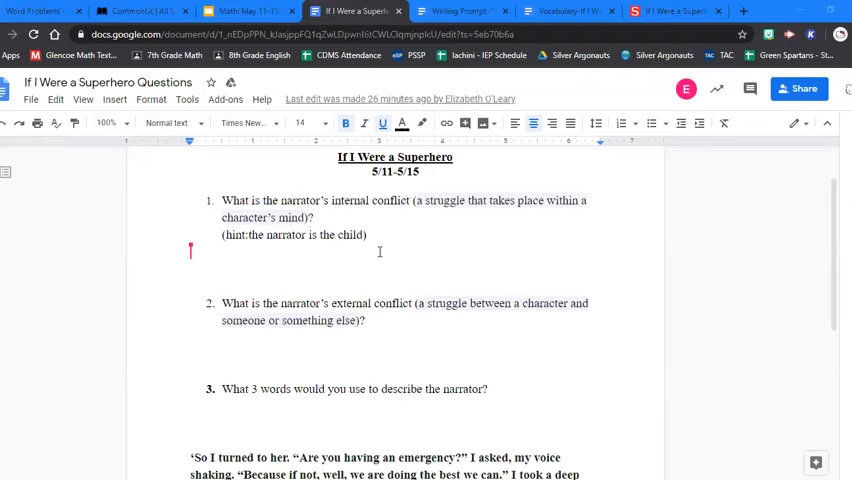
pyautogui.scroll(-3)
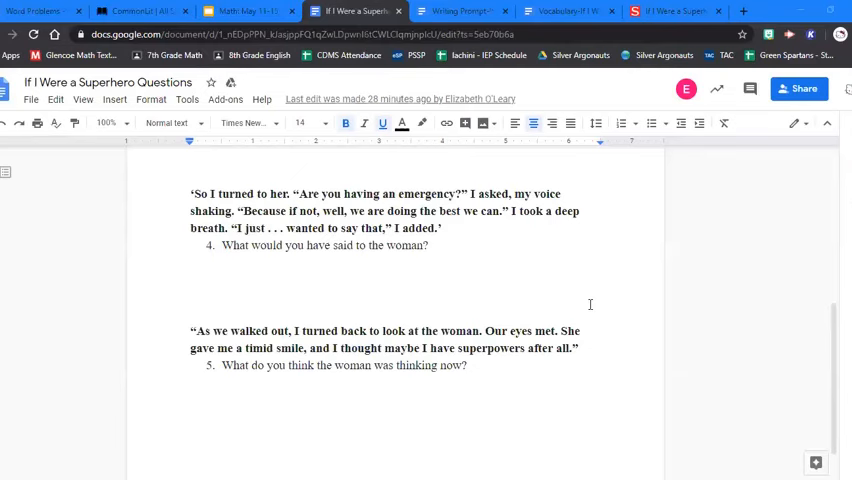
pyautogui.moveTo(638, 162)
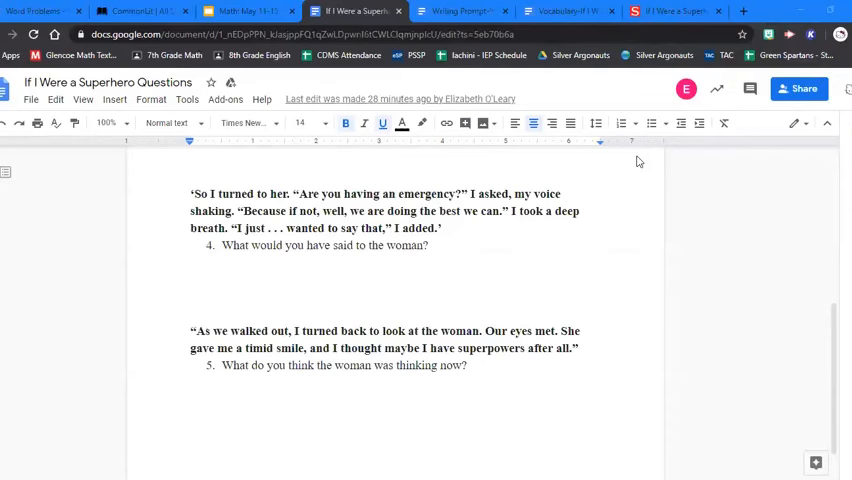
# - Switch to the 'Writing Prompt-If I Were a Superhero' Google Doc with the bank-robbery story prompt
pyautogui.click(456, 12)
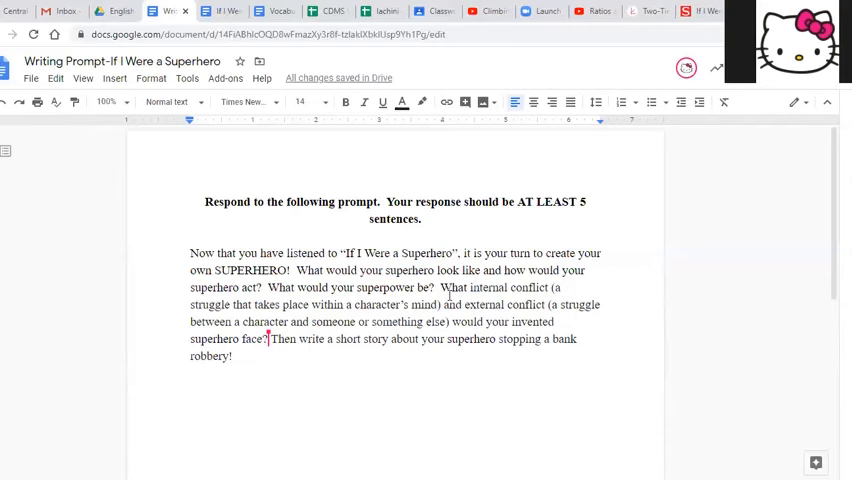
pyautogui.click(232, 356)
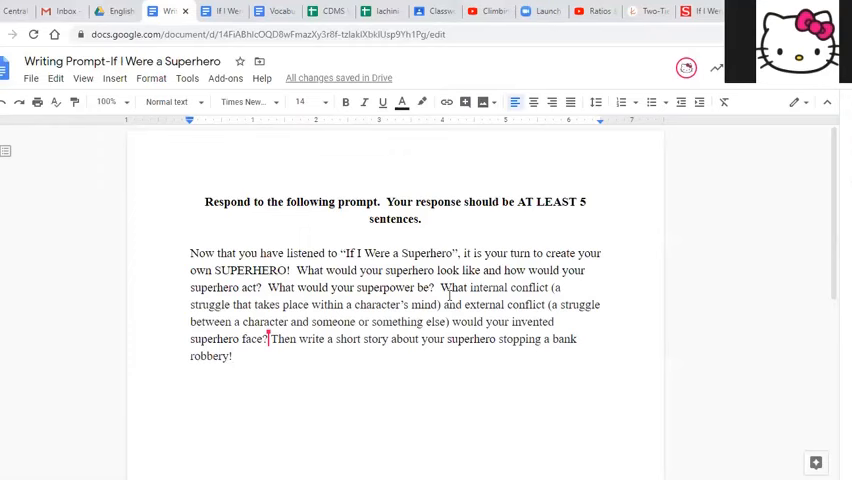
pyautogui.doubleClick(308, 270)
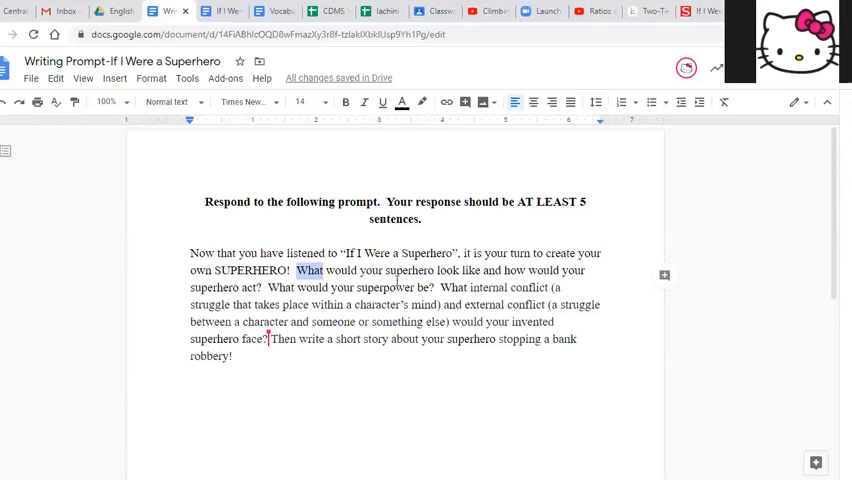